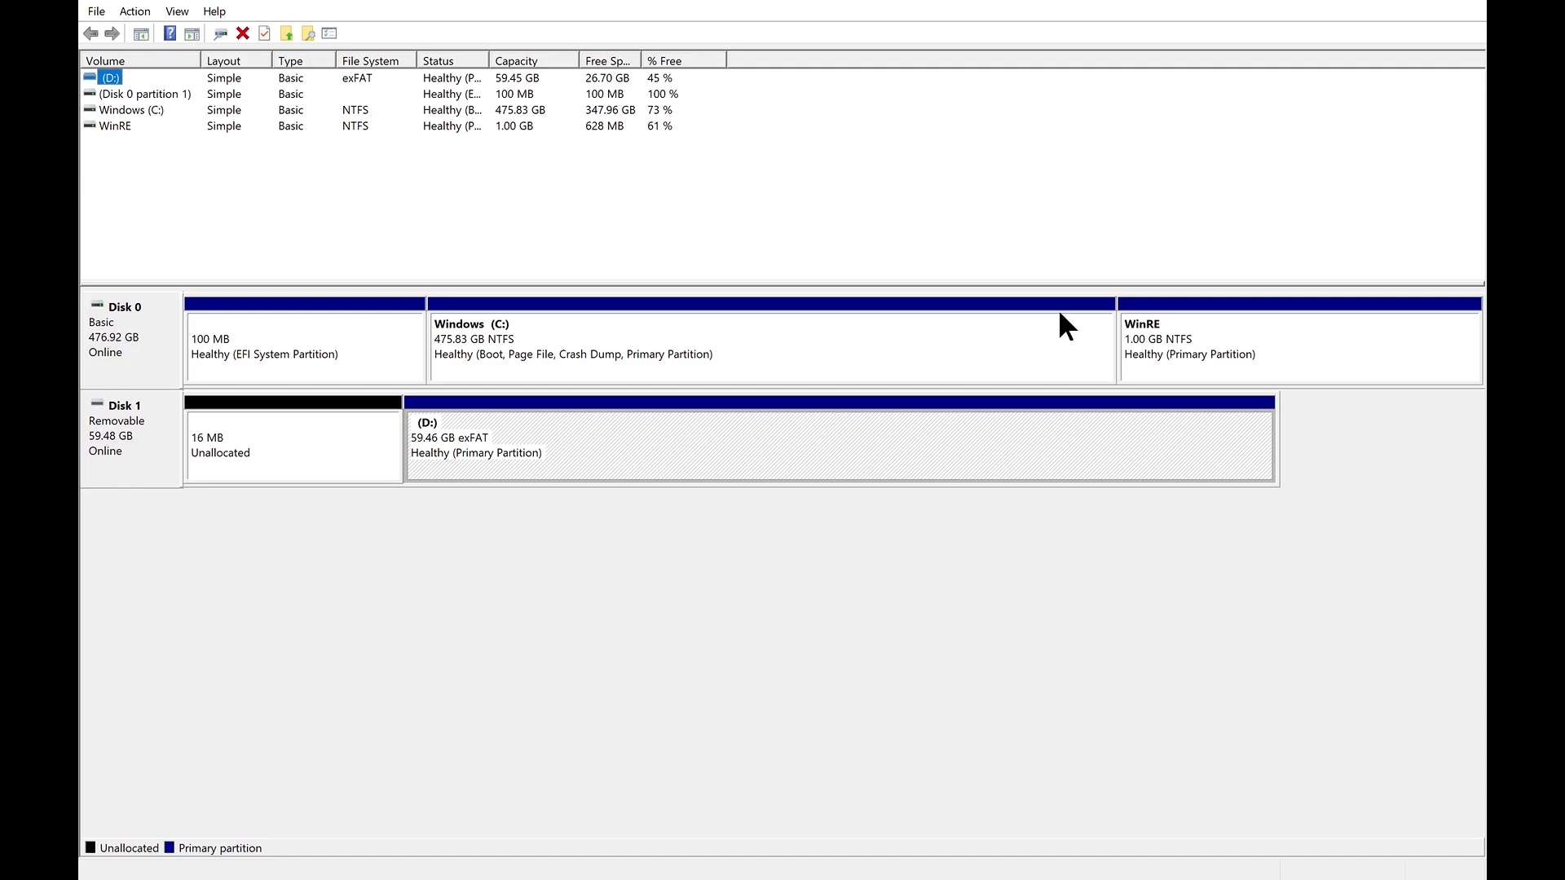
{"action": "mouse_move", "coordinate": [955, 334]}
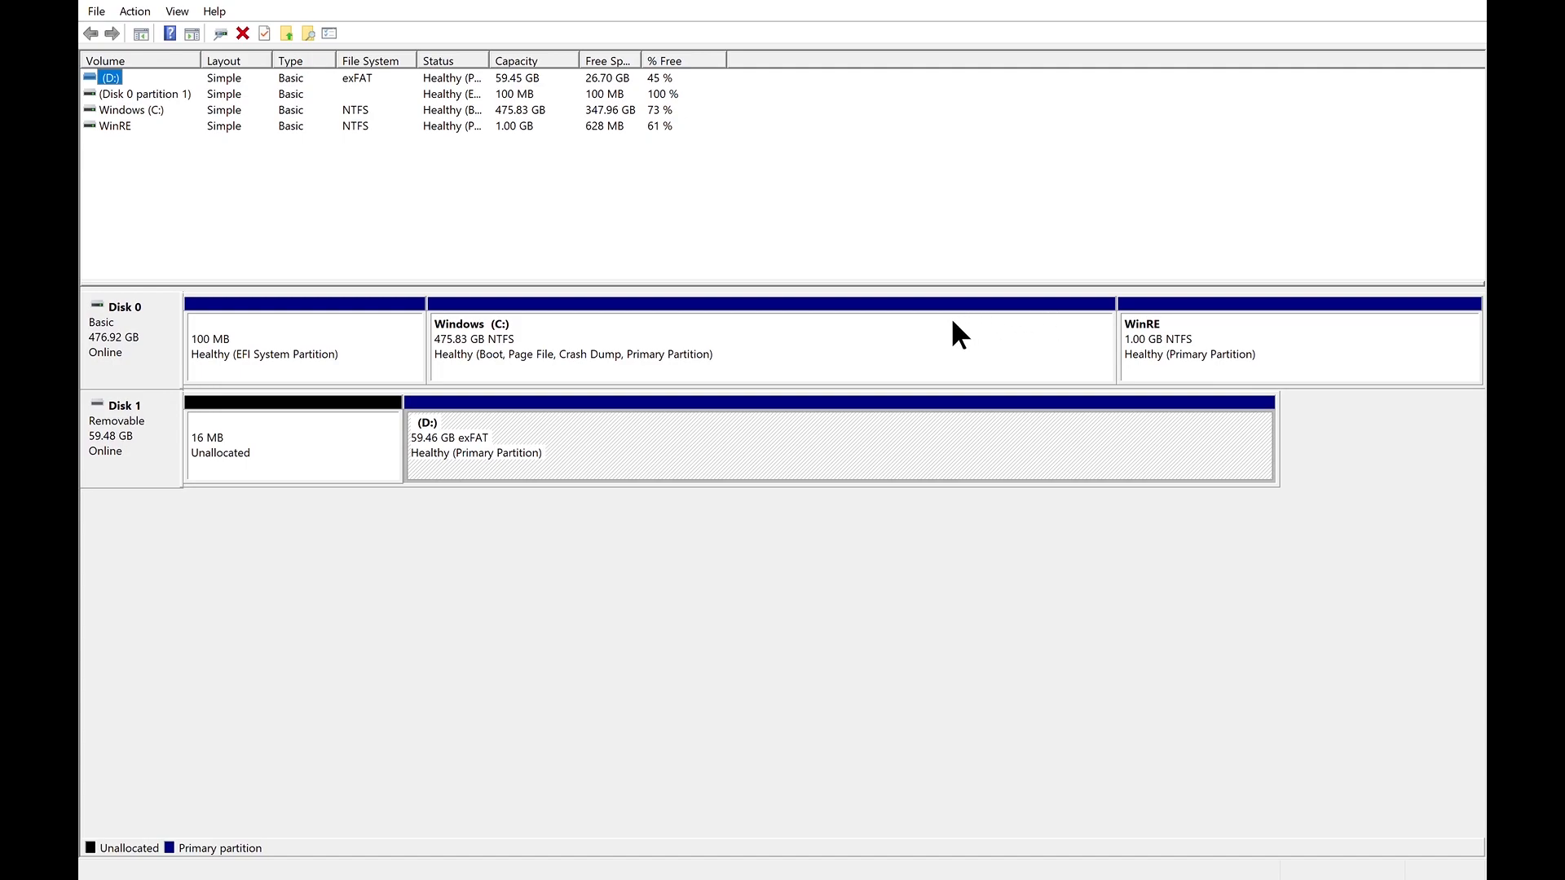
{"action": "mouse_move", "coordinate": [928, 344]}
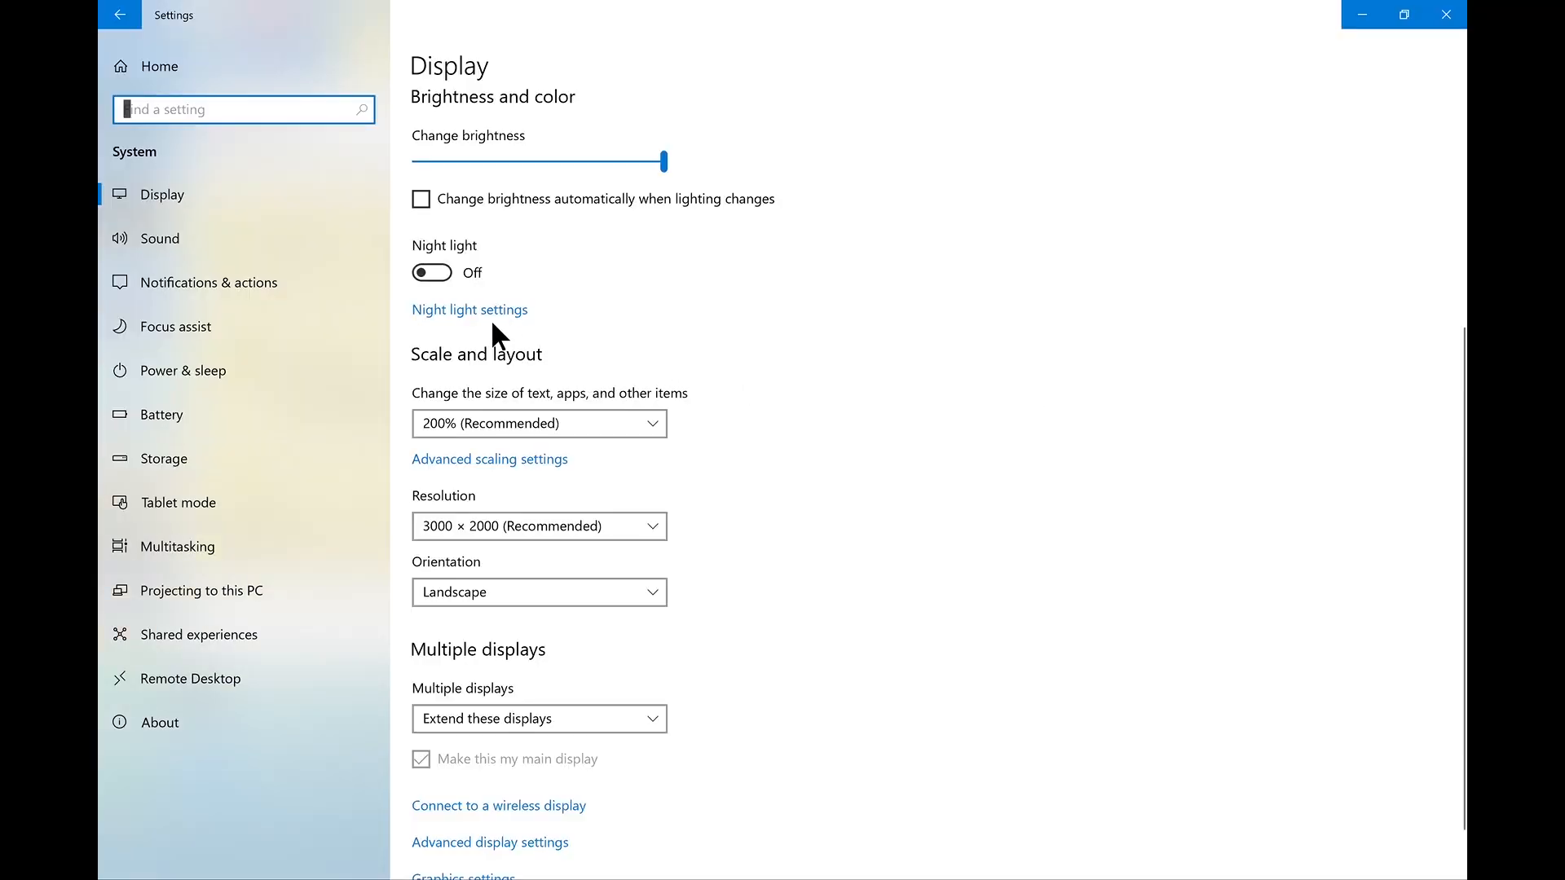
Open Night light settings from the Display page
{"action": "left_click", "coordinate": [470, 310]}
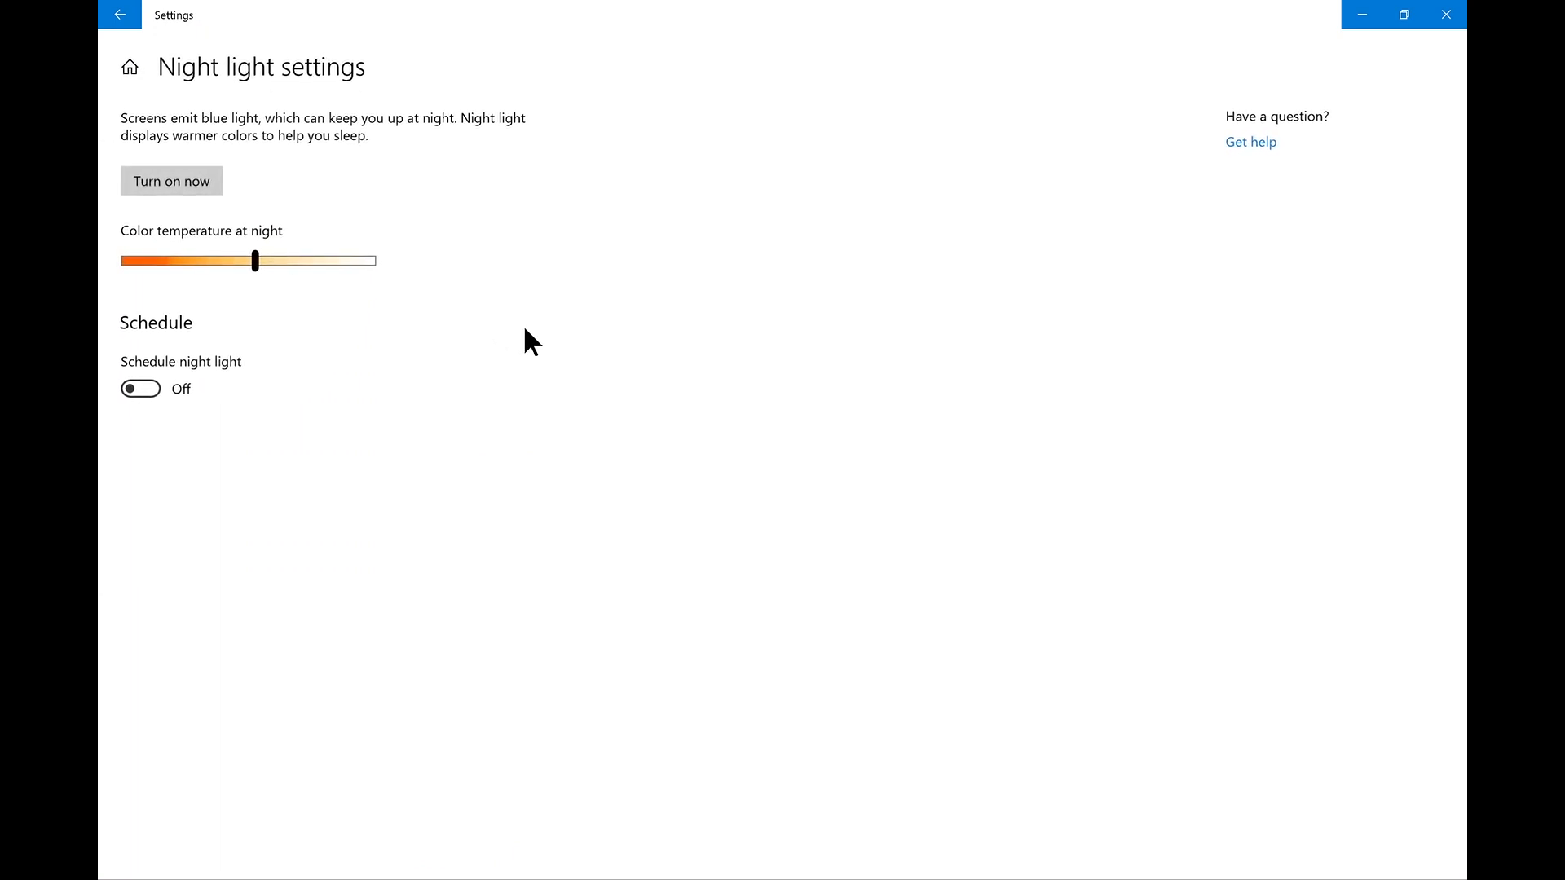
{"action": "mouse_move", "coordinate": [597, 350]}
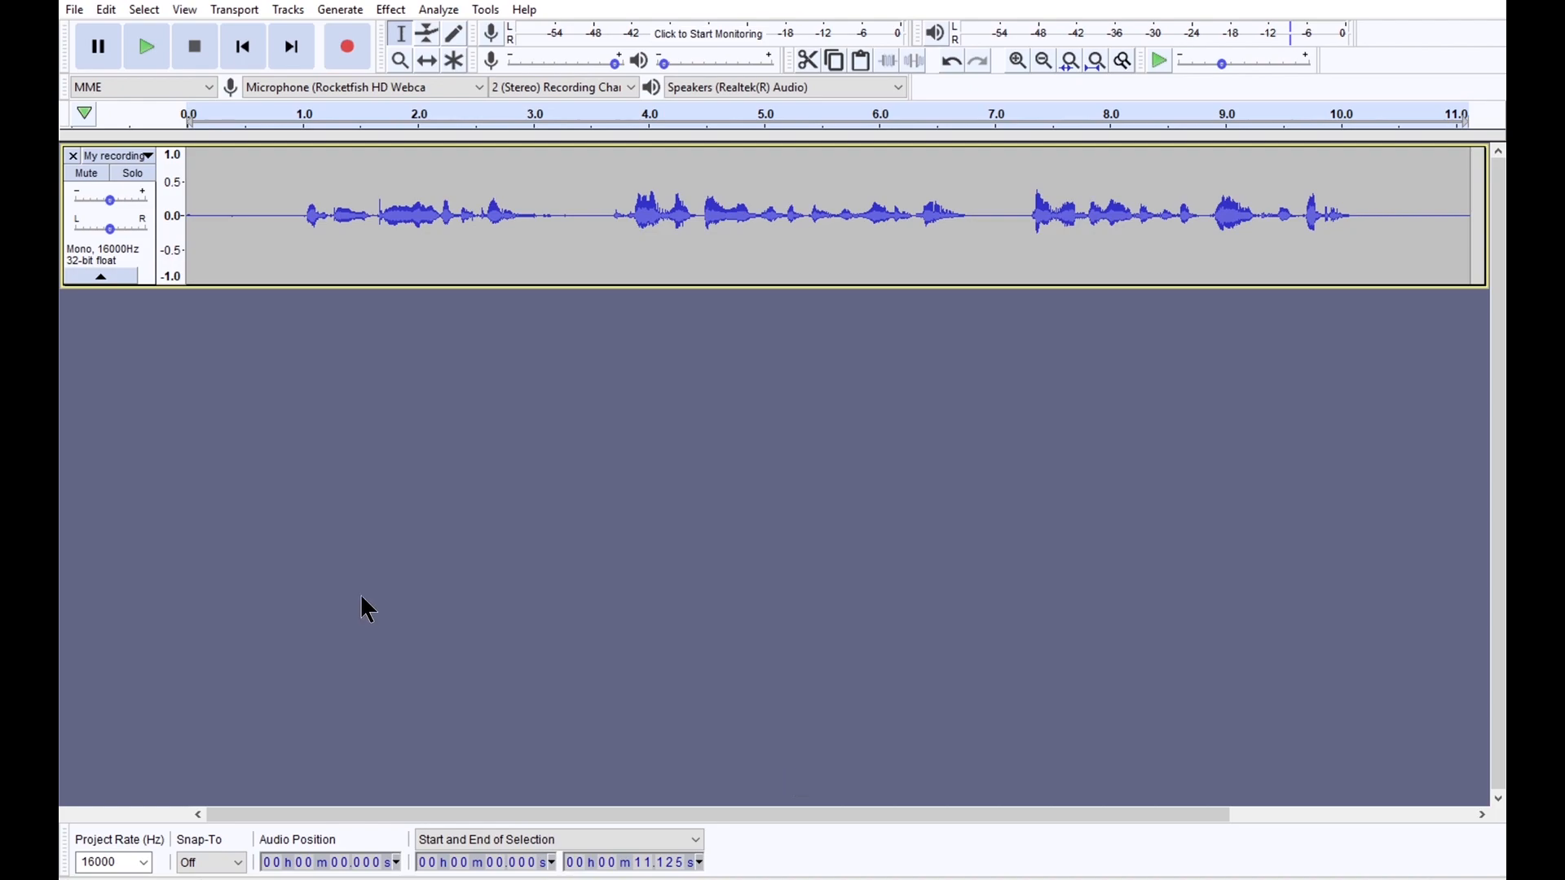
{"action": "mouse_move", "coordinate": [145, 46]}
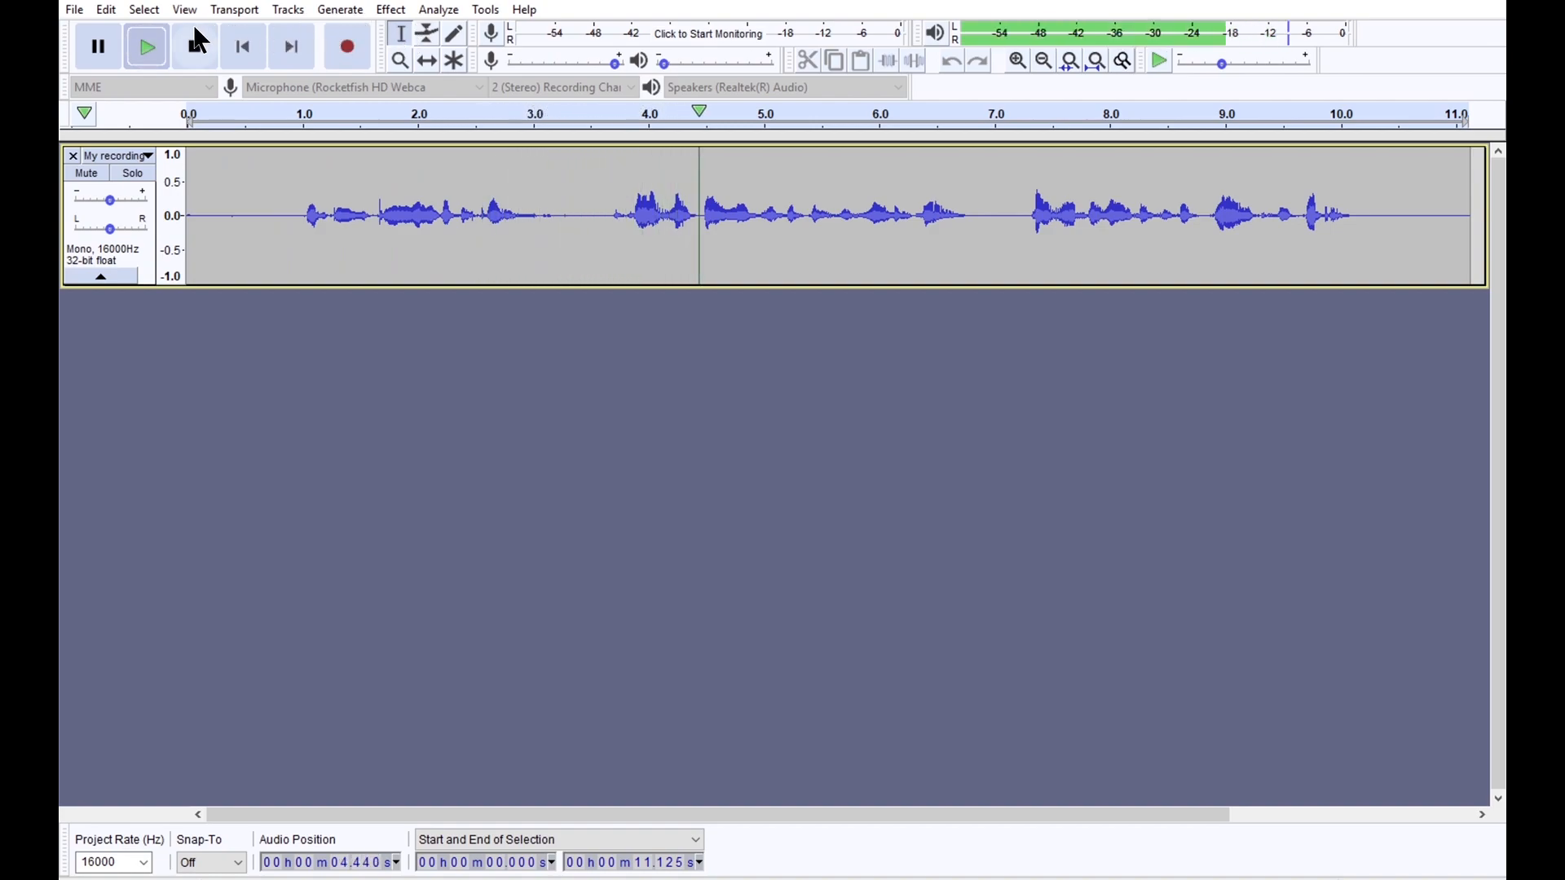
Stop the voice recording's playback partway through
{"action": "left_click", "coordinate": [194, 45]}
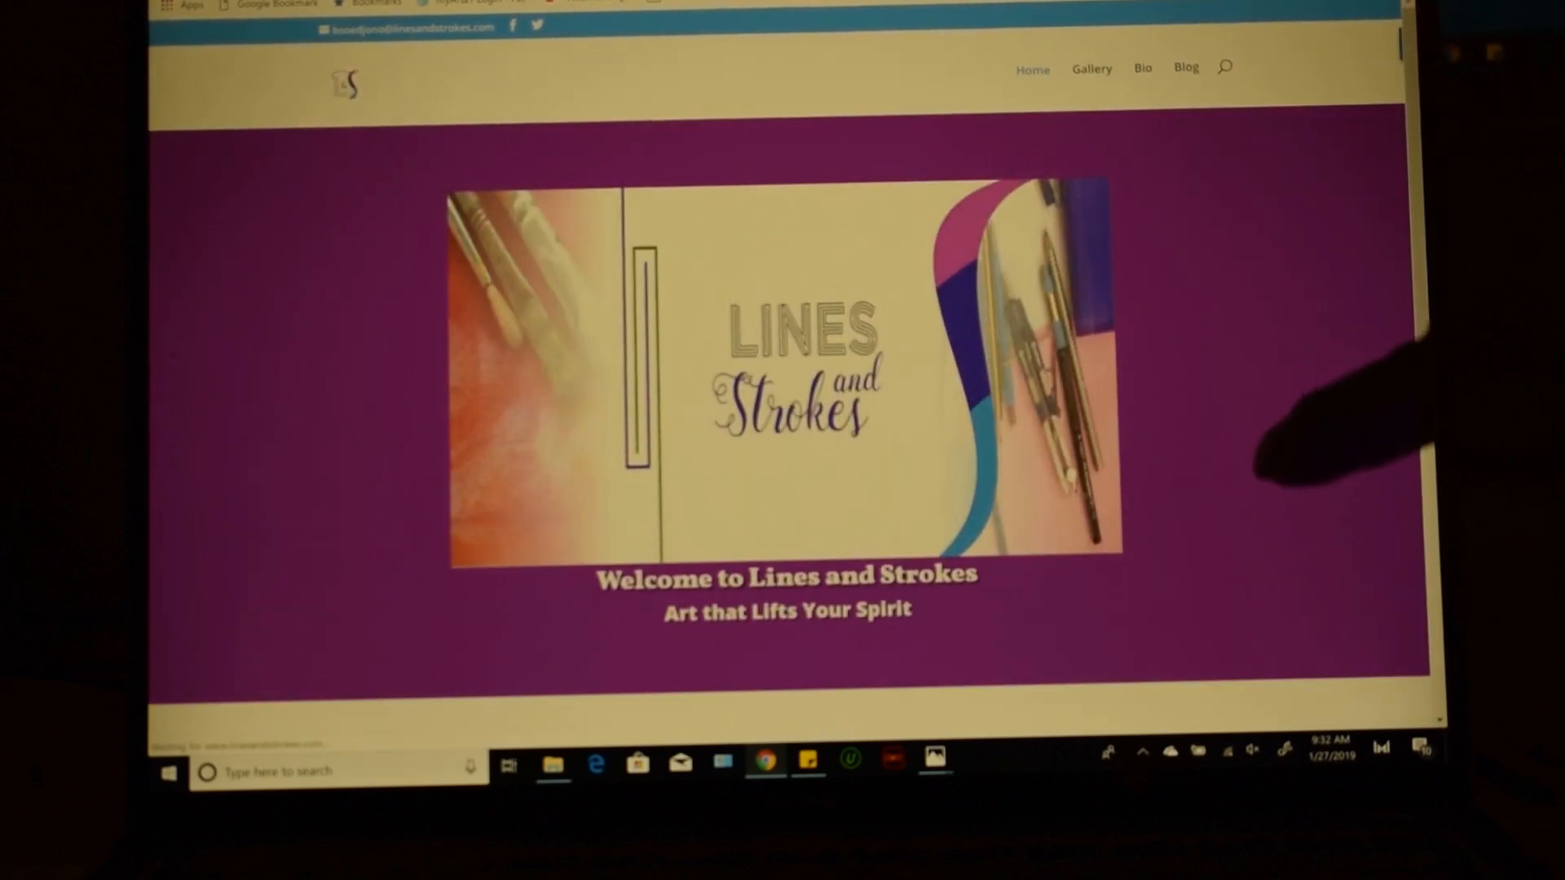
Scroll down the Lines and Strokes site
{"action": "scroll", "scroll_direction": "down", "scroll_amount": 3}
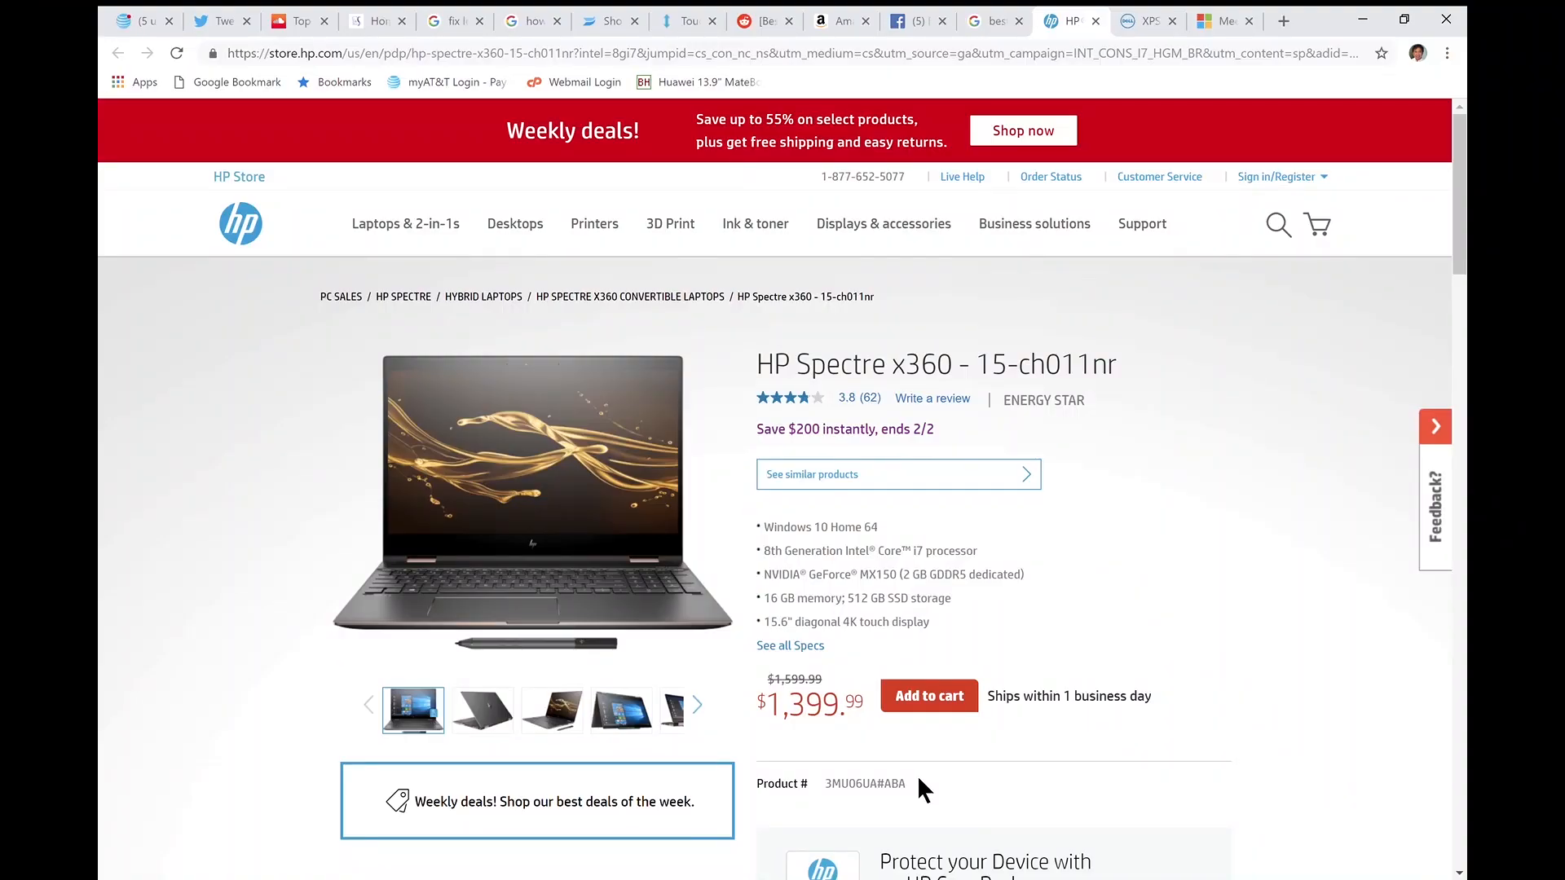
{"action": "mouse_move", "coordinate": [803, 249]}
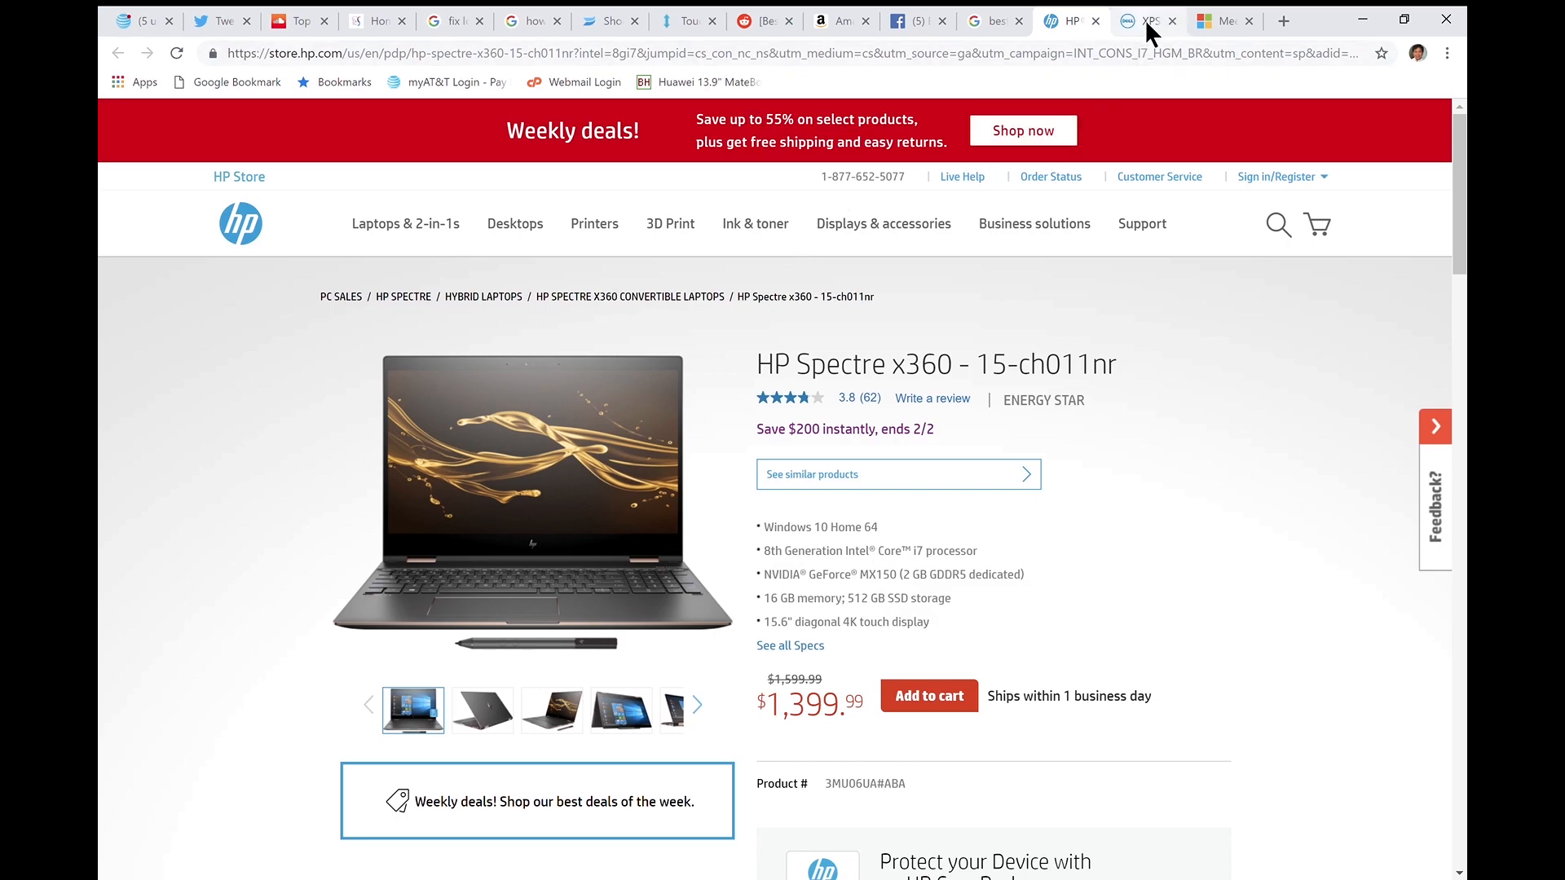
View the Dell XPS 15 2-in-1 tab, then the Surface Book 2 tab
{"action": "left_click", "coordinate": [1144, 20]}
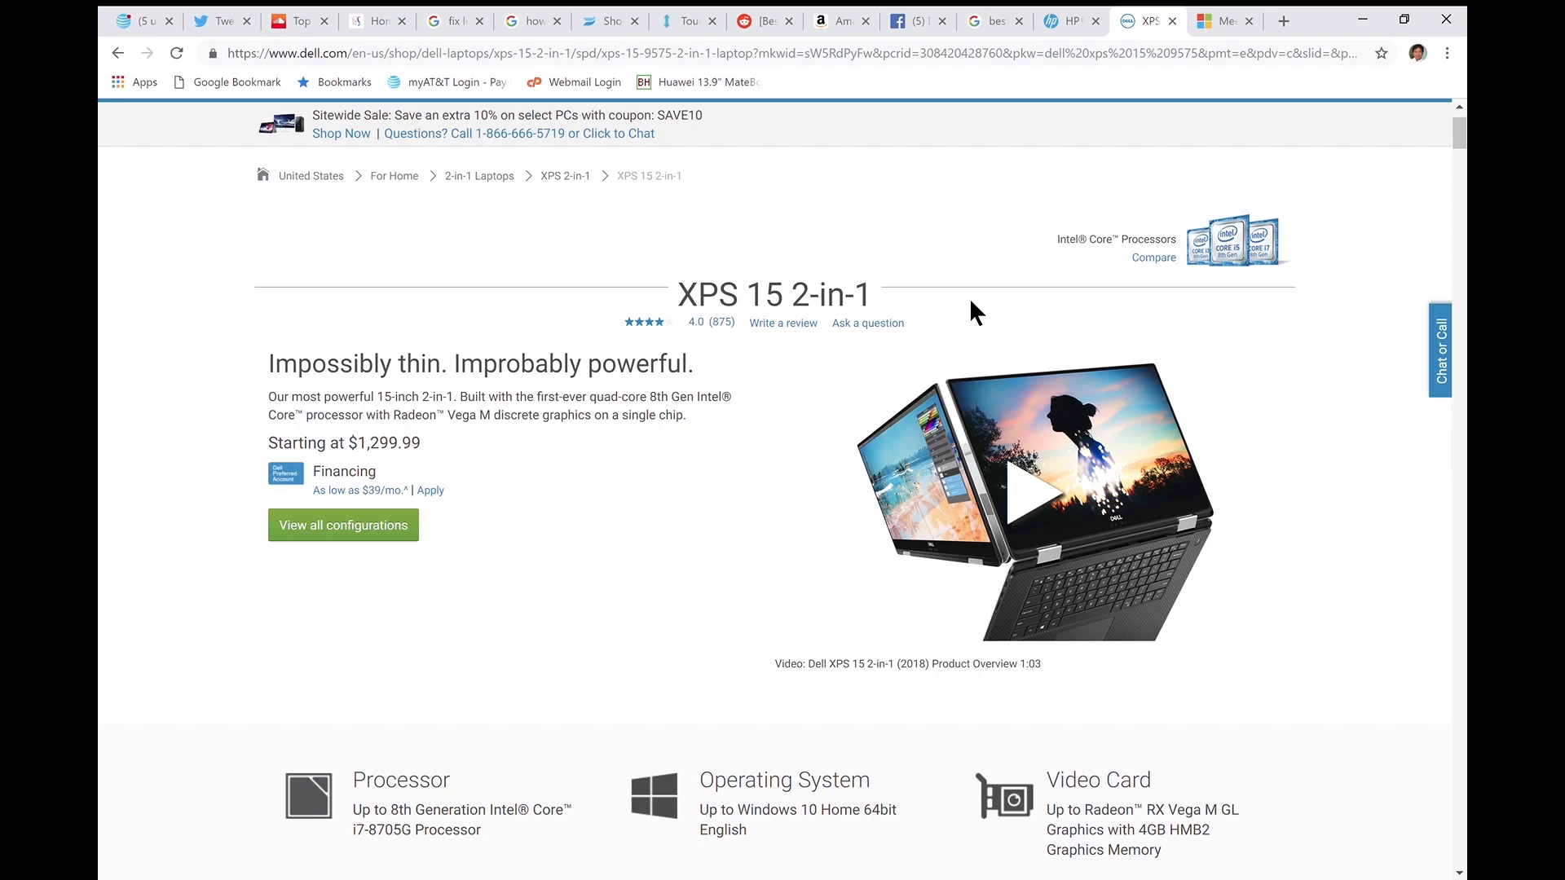
{"action": "mouse_move", "coordinate": [1201, 220]}
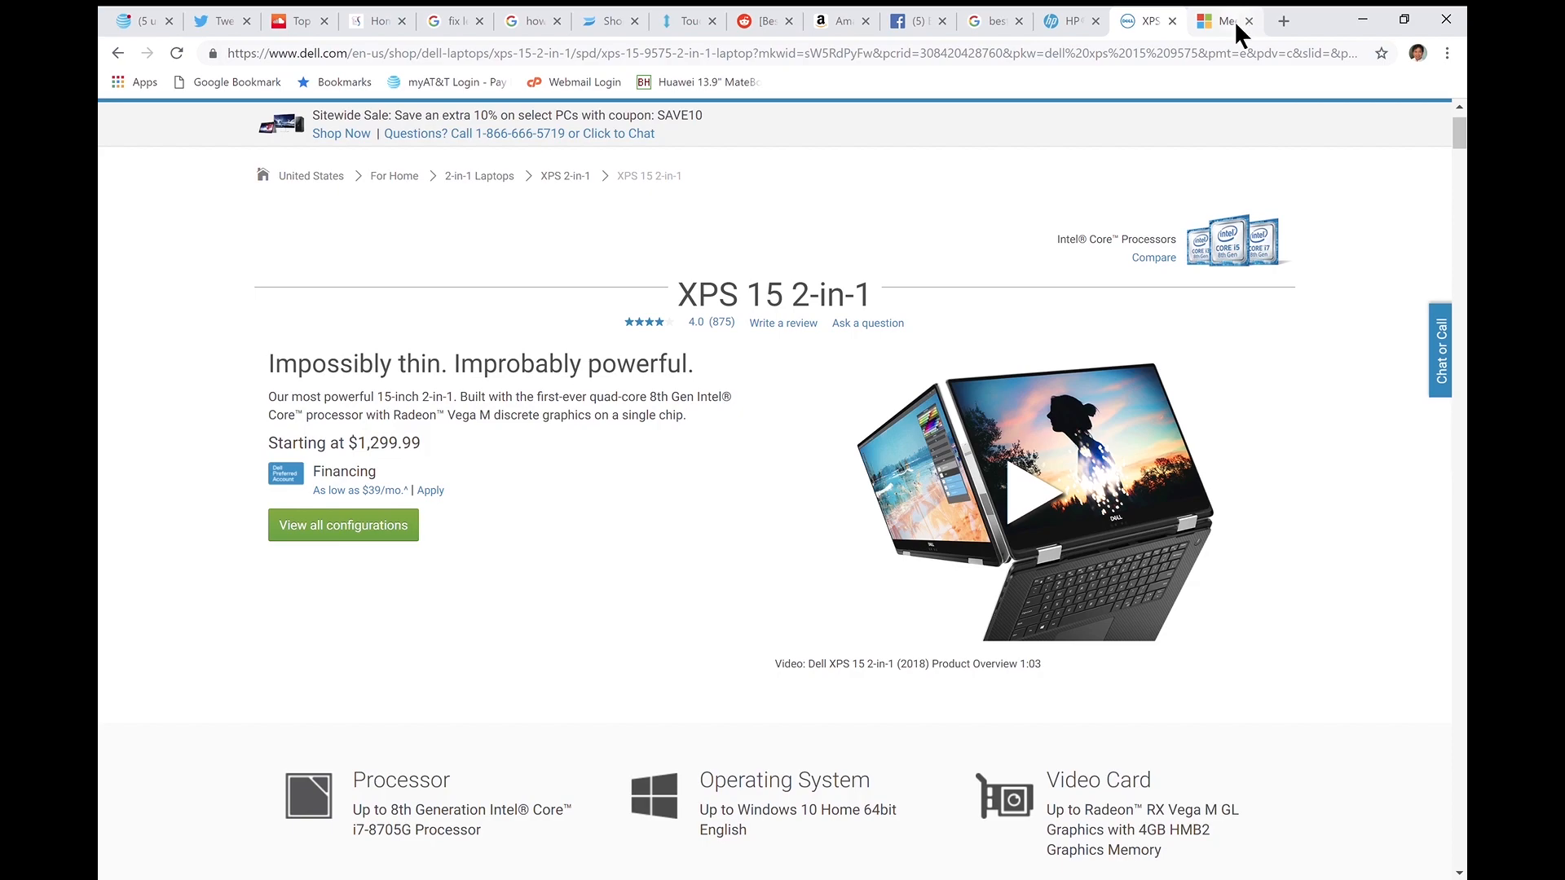
{"action": "left_click", "coordinate": [1219, 21]}
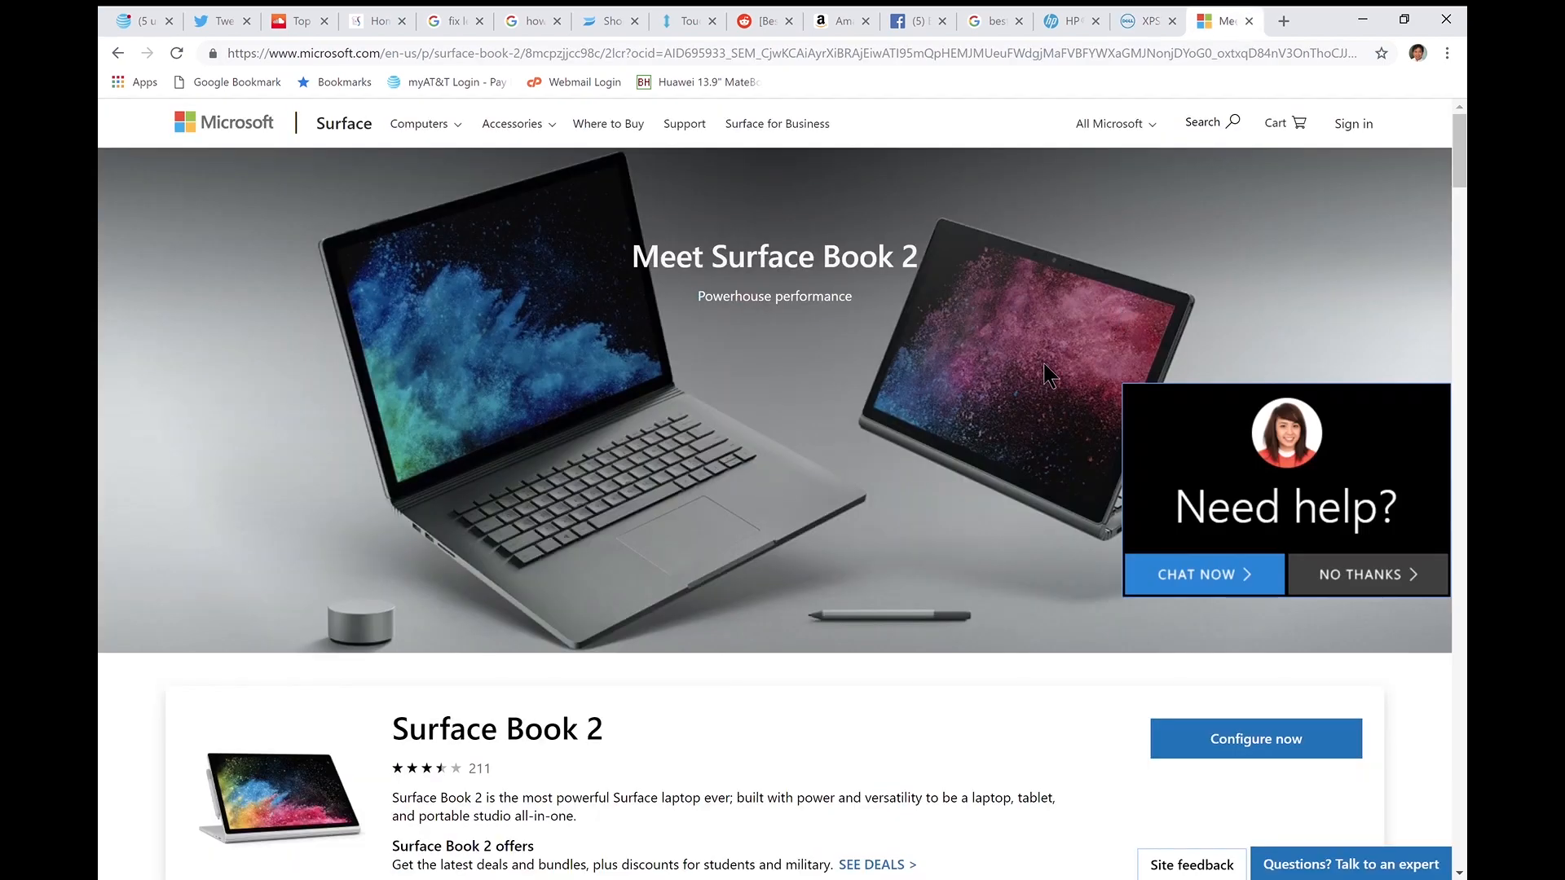